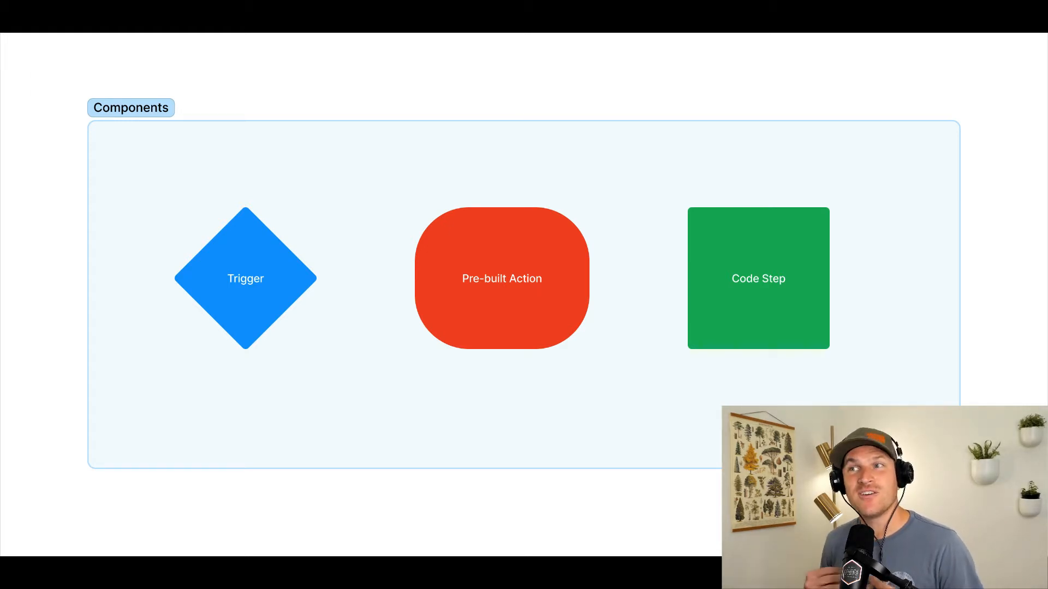
Bring up the app picker from the empty workflow's Add a step box
click(245, 278)
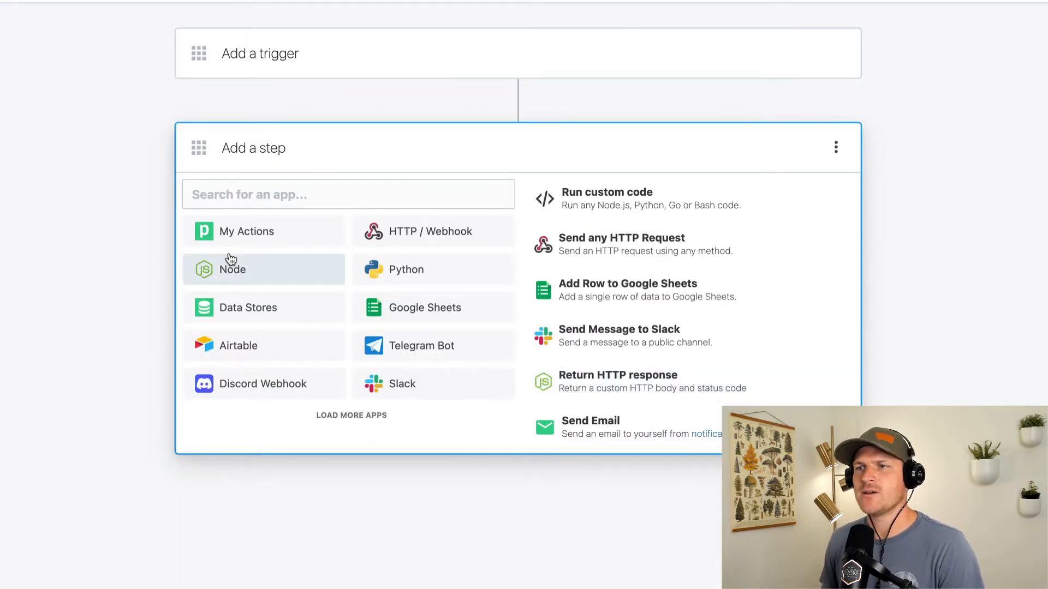
Add a Node.js code step with starter code, then start adding a further step after it
click(232, 268)
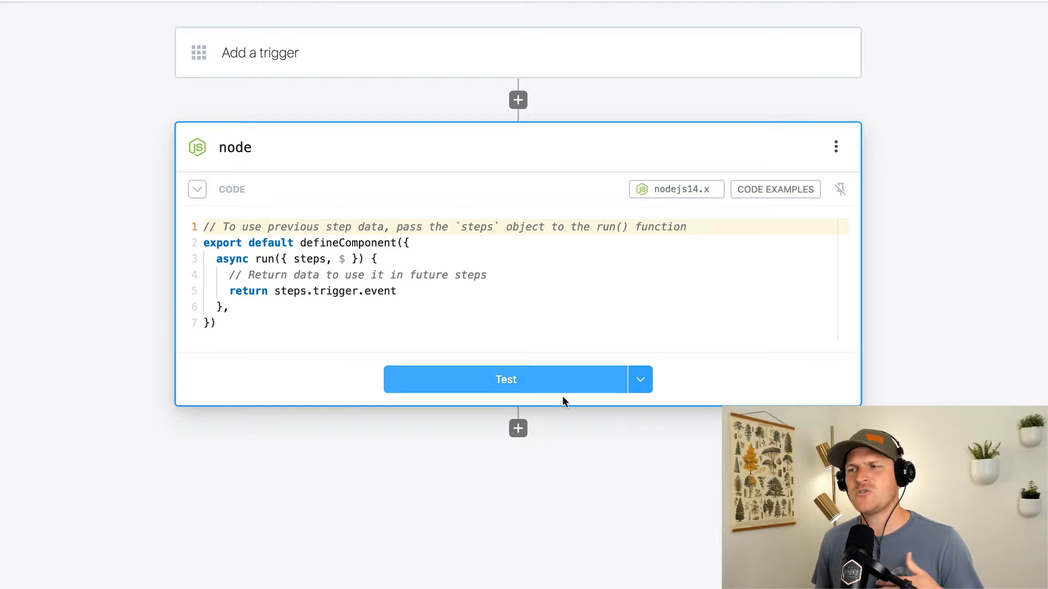
click(517, 428)
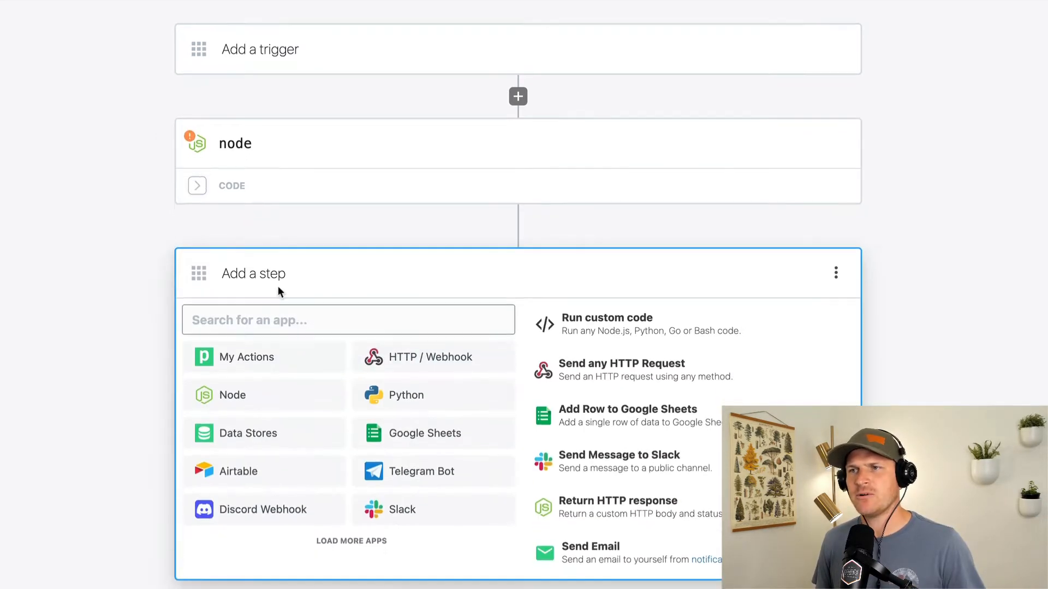
Search 'shopif' and add the Shopify Create Order action after the code step
text(shopif)
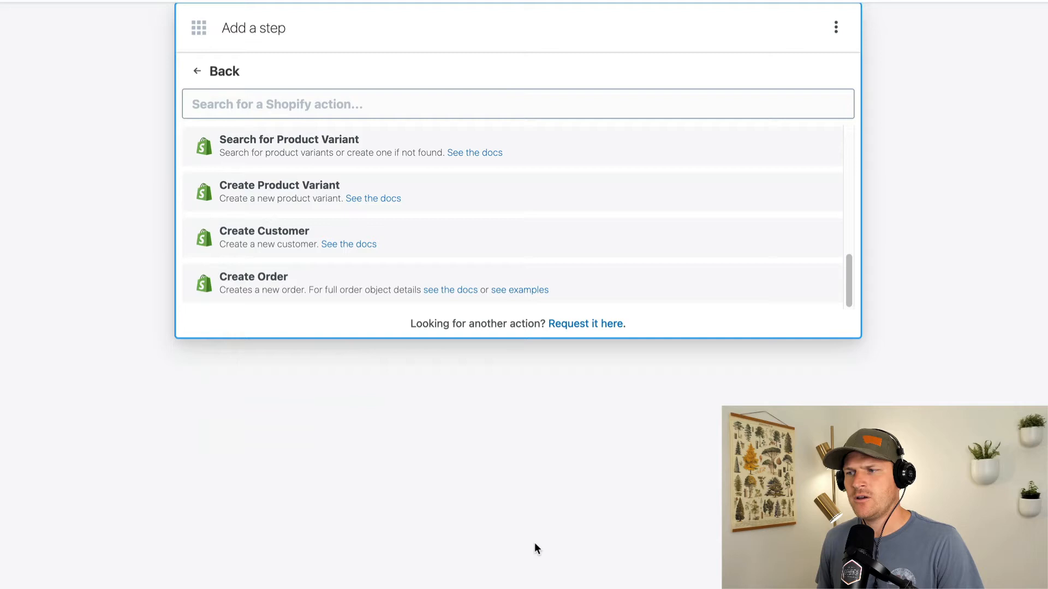
click(253, 277)
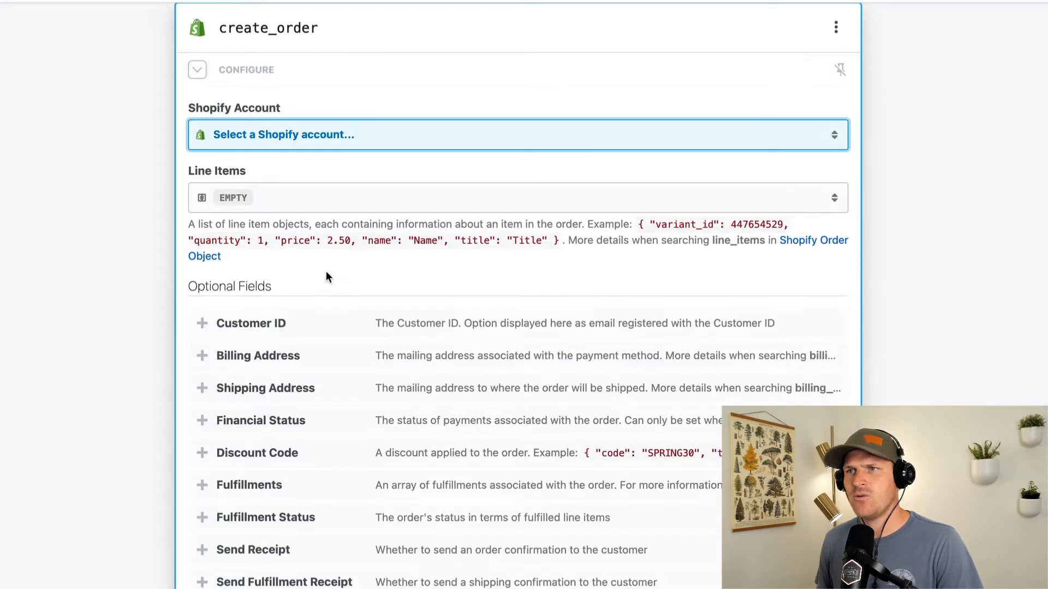
mouse_move(292, 300)
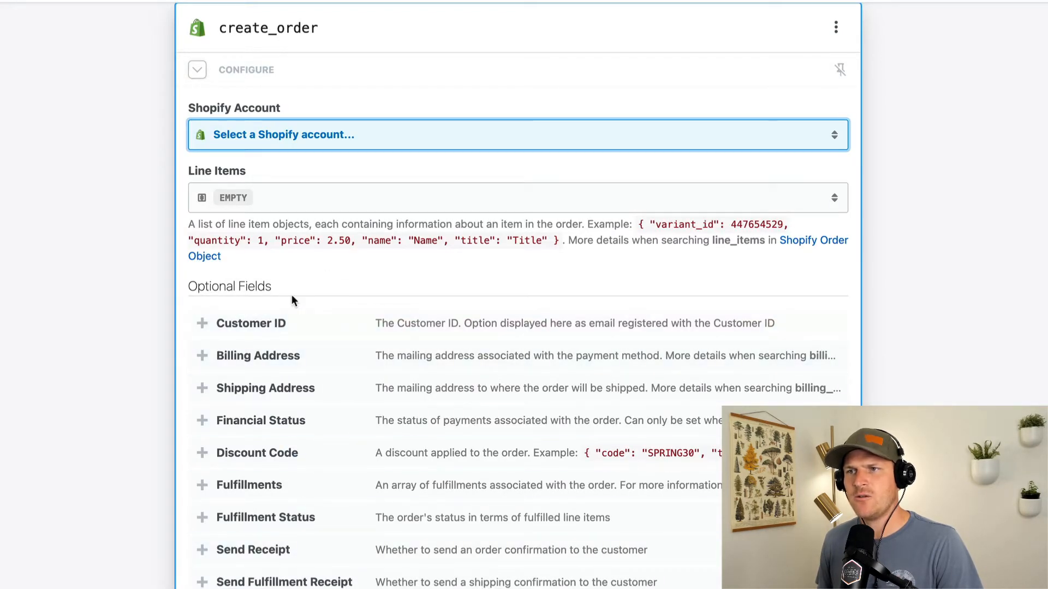
scroll(down, 3)
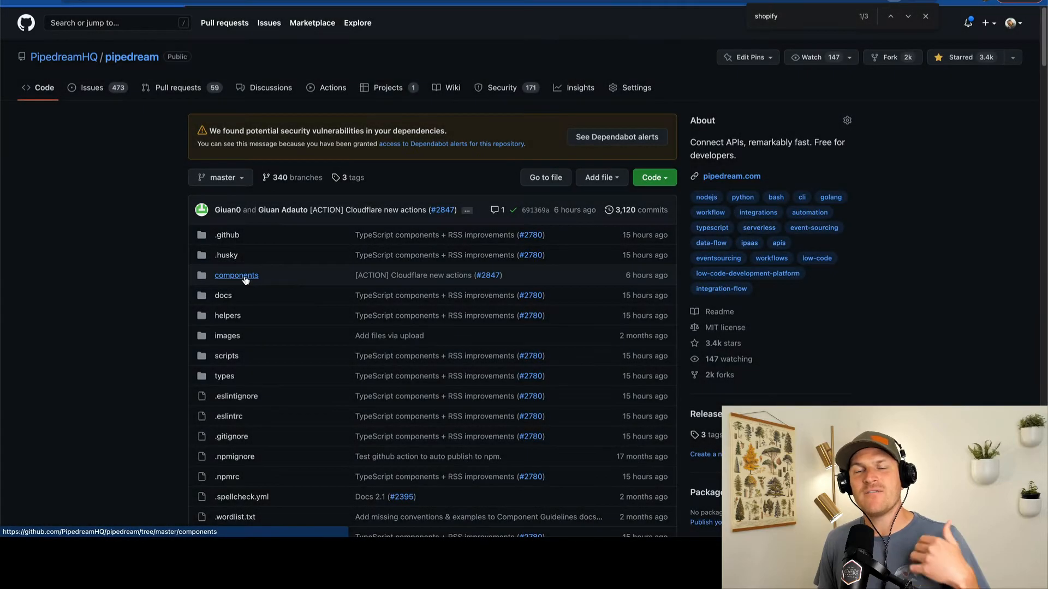
Browse the repository's components folder down to Shopify's actions/create-order folder
click(236, 275)
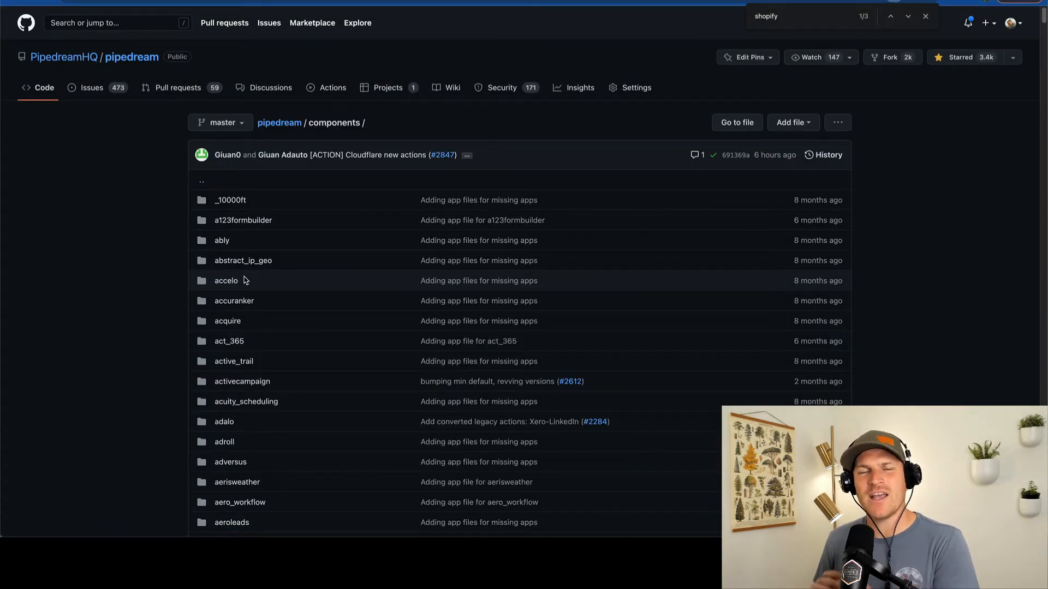
scroll(down, 3)
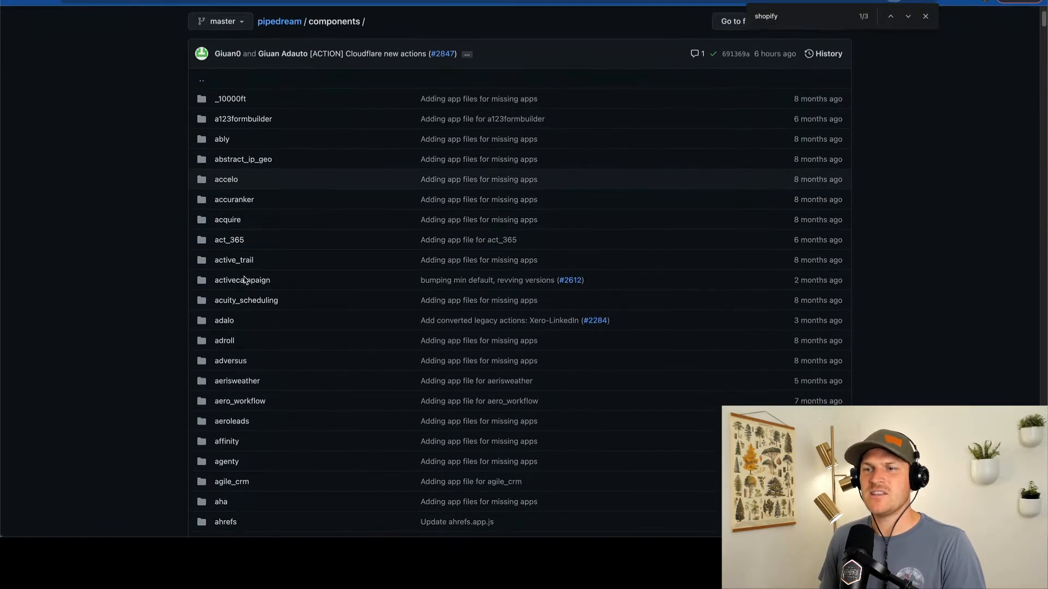
scroll(down, 3)
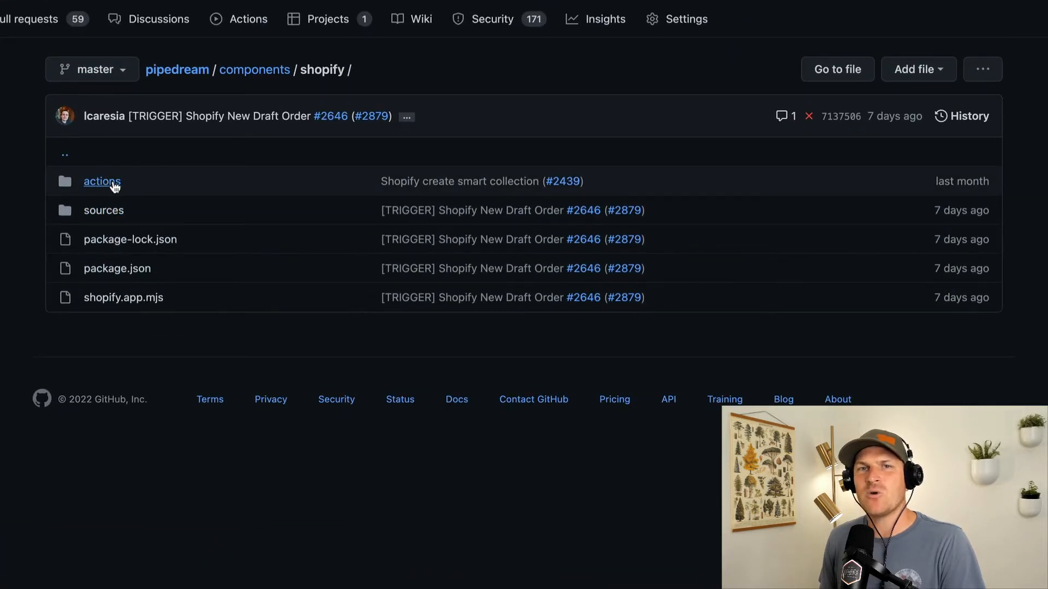
click(101, 181)
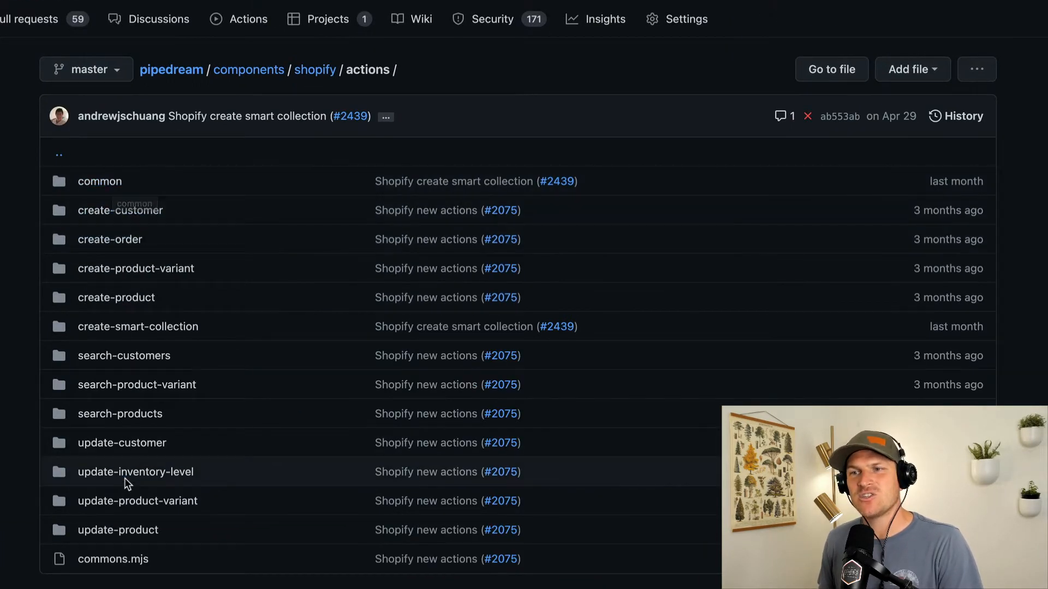
click(110, 239)
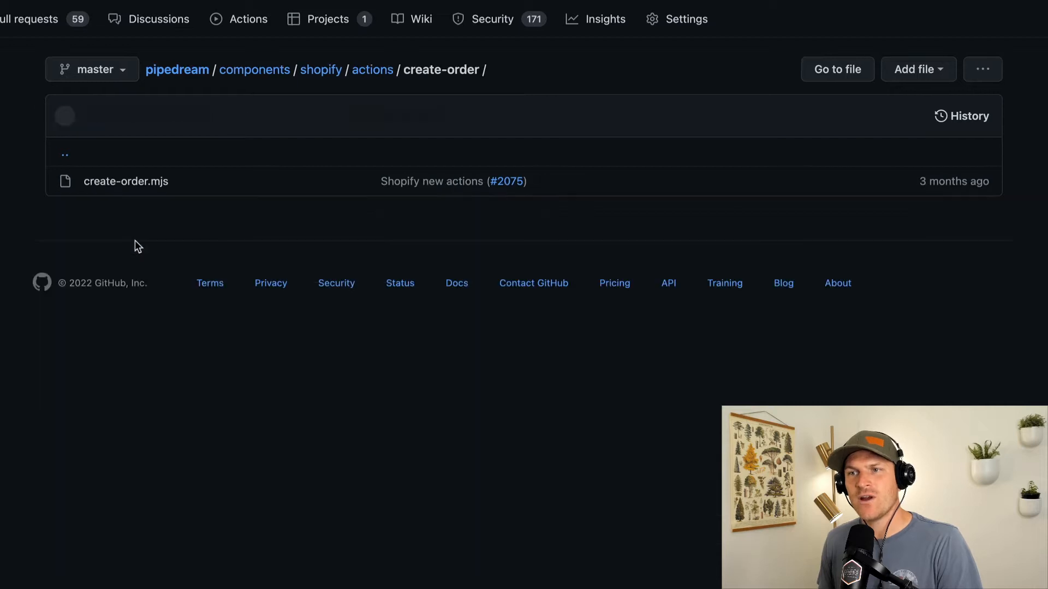
click(125, 181)
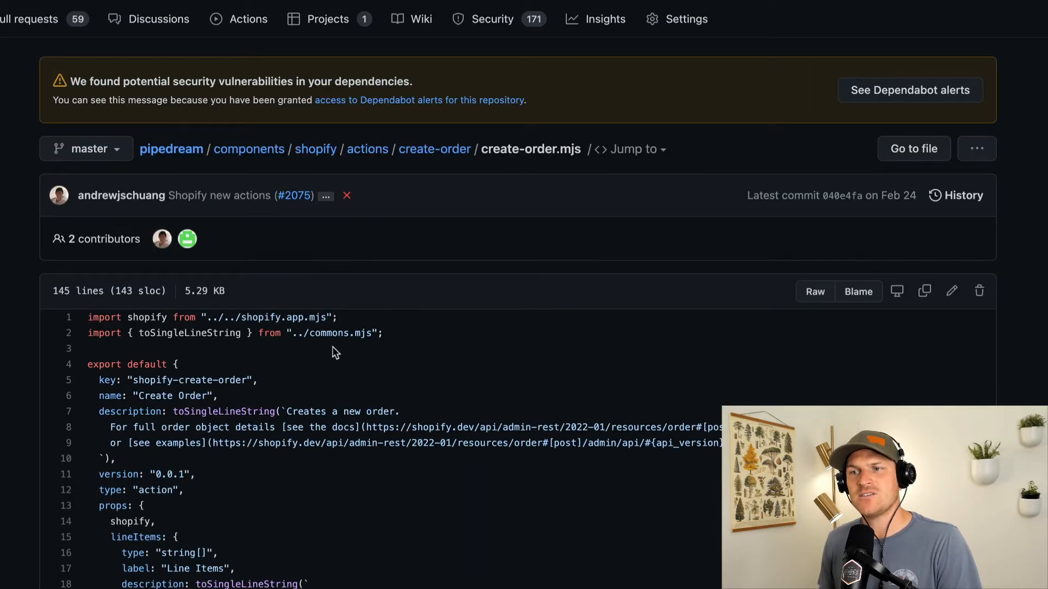
mouse_move(411, 377)
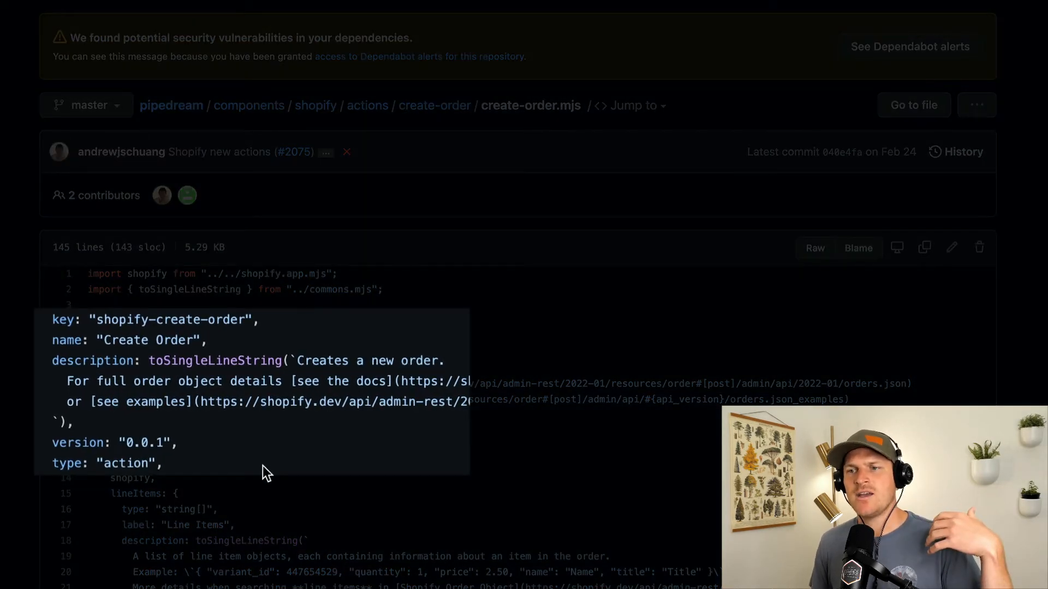
scroll(down, 3)
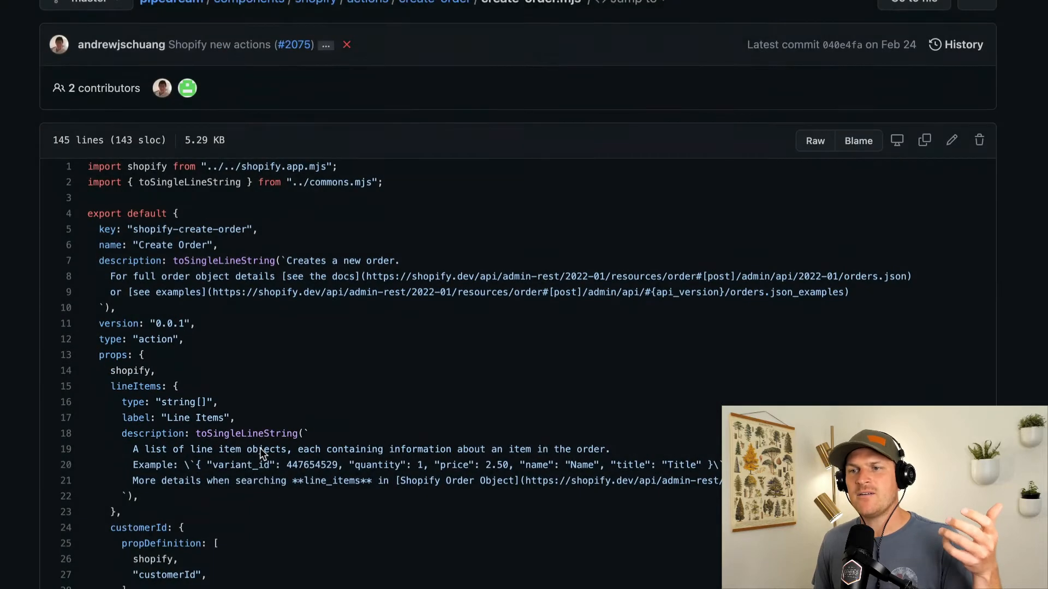
scroll(down, 3)
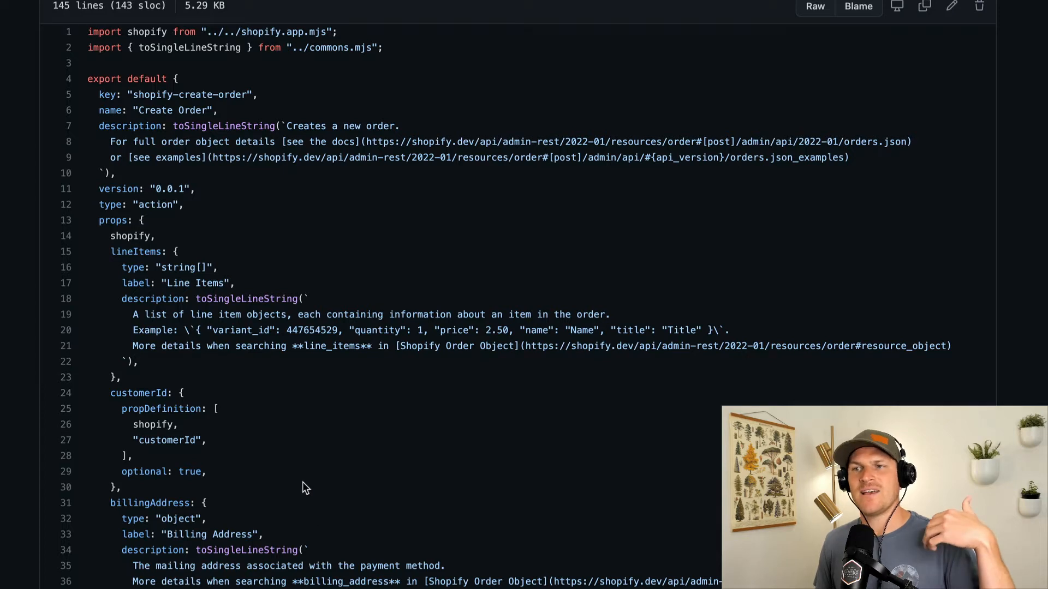
scroll(down, 3)
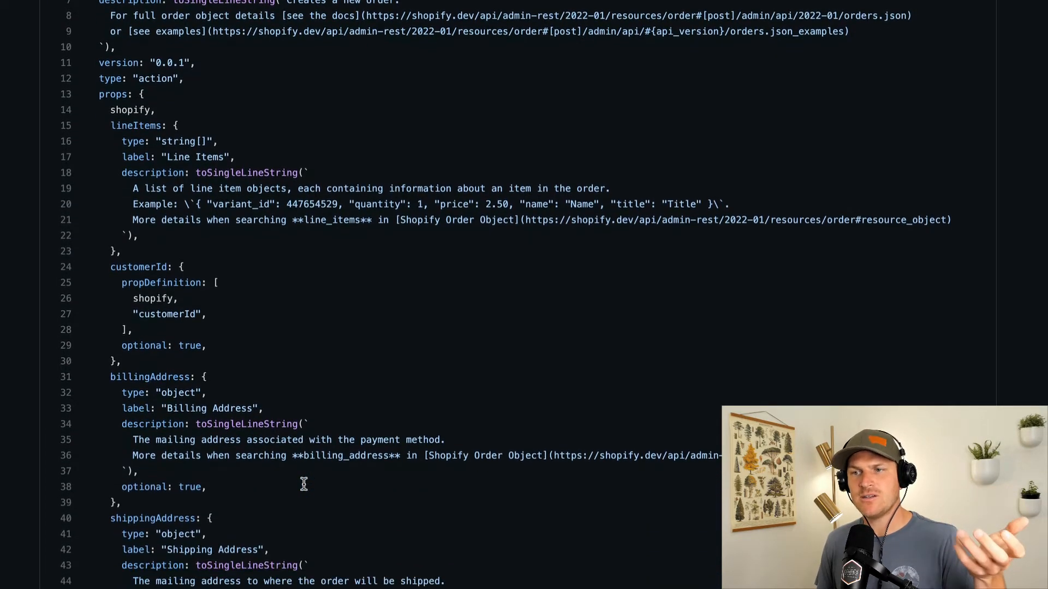
scroll(down, 3)
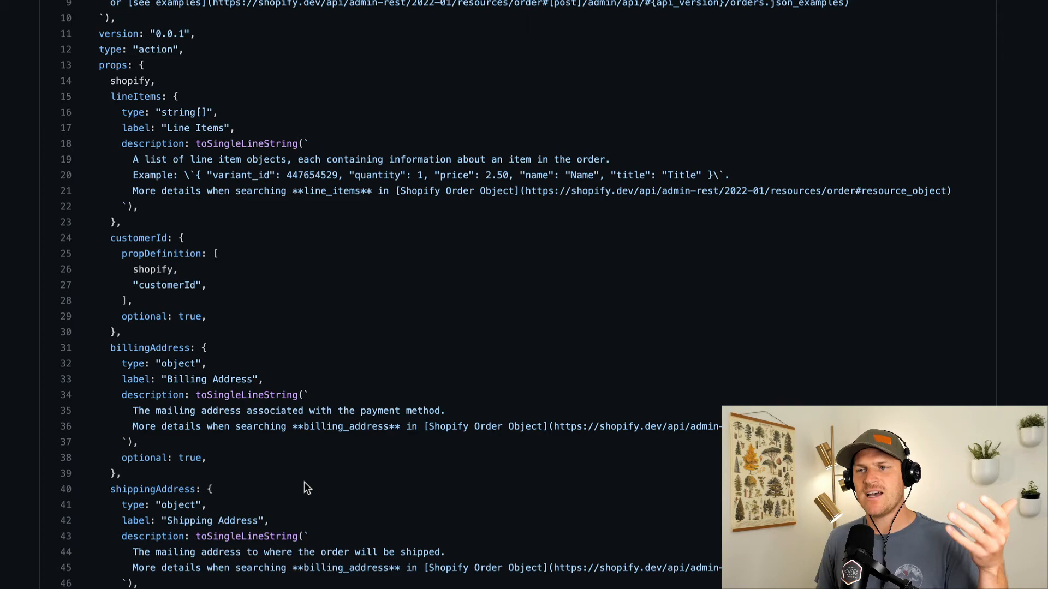
scroll(down, 3)
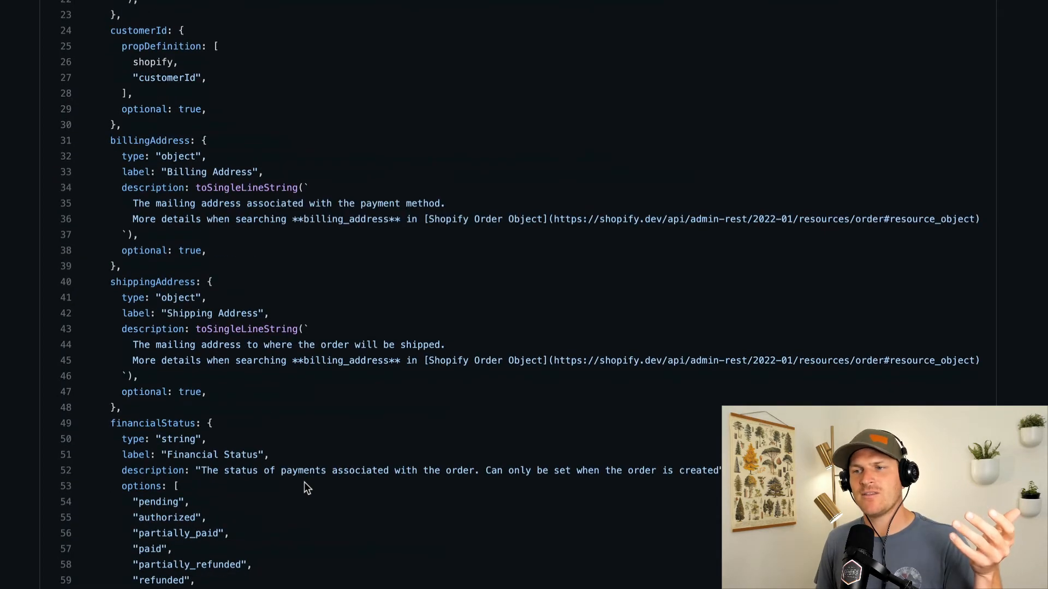
scroll(down, 3)
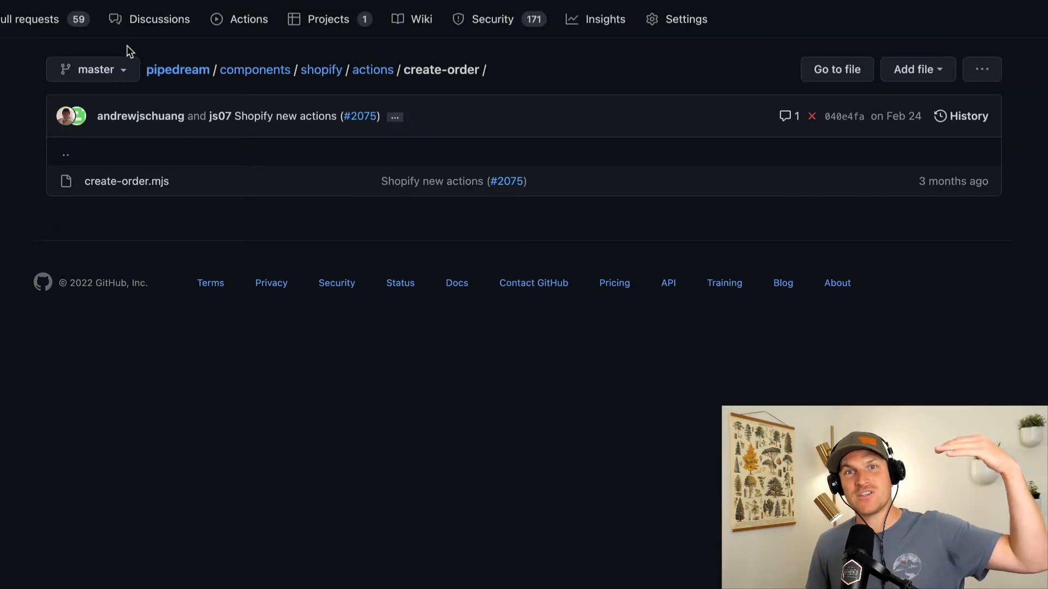
mouse_move(302, 77)
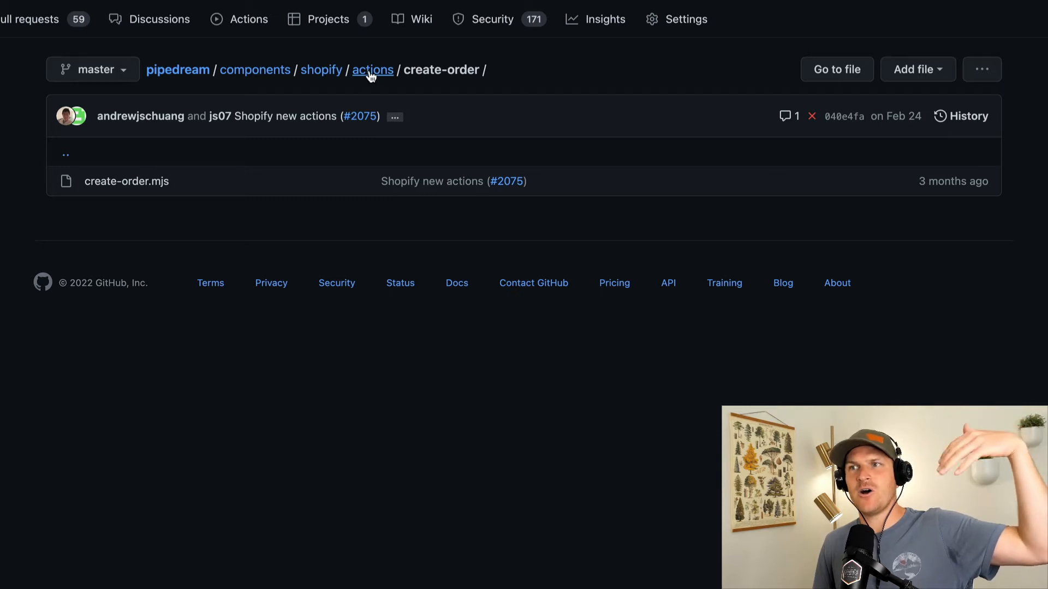
Go up to the Shopify sources folder and open the new-order trigger source
click(372, 70)
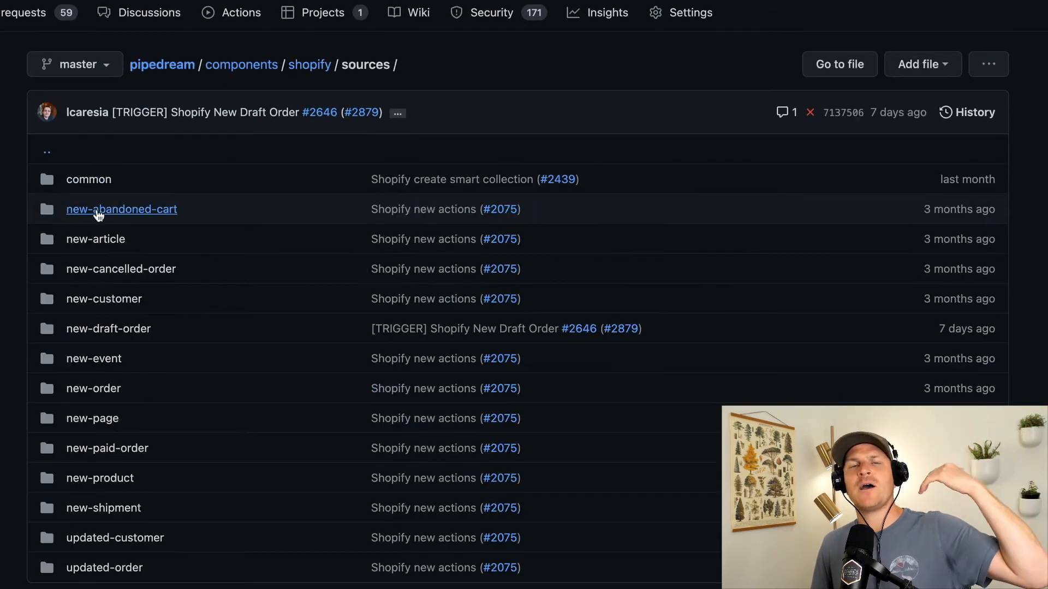
mouse_move(121, 209)
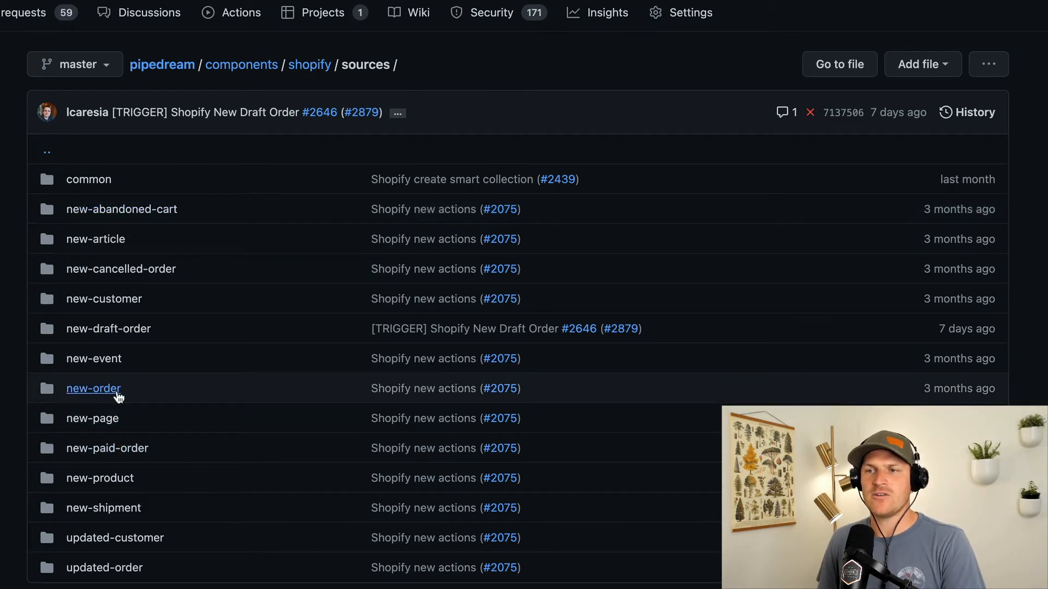
click(93, 388)
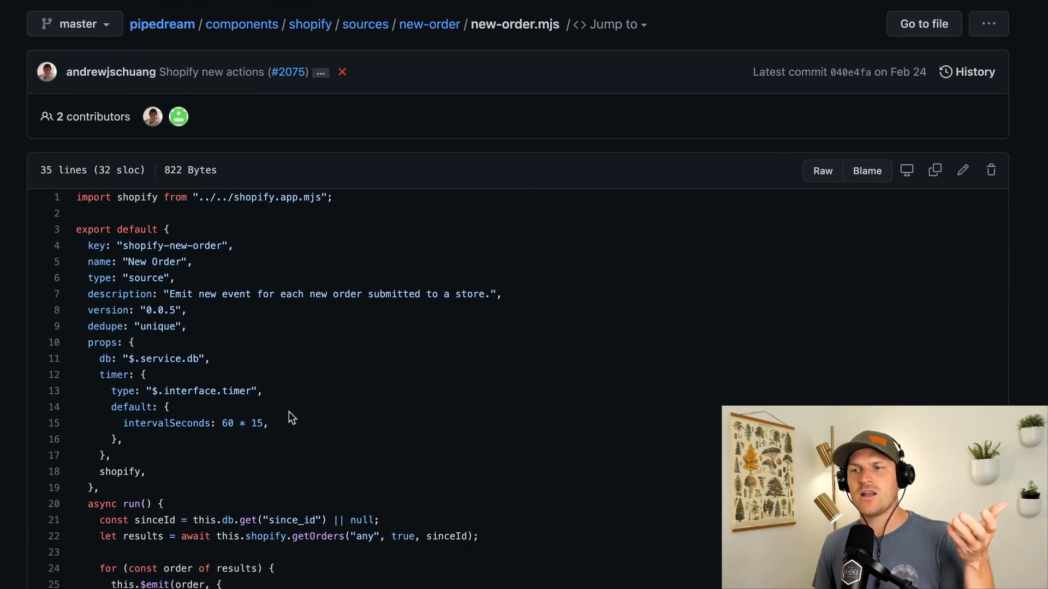
Scroll through new-order.mjs props and run() code with its 60 × 15 second polling timer
scroll(down, 3)
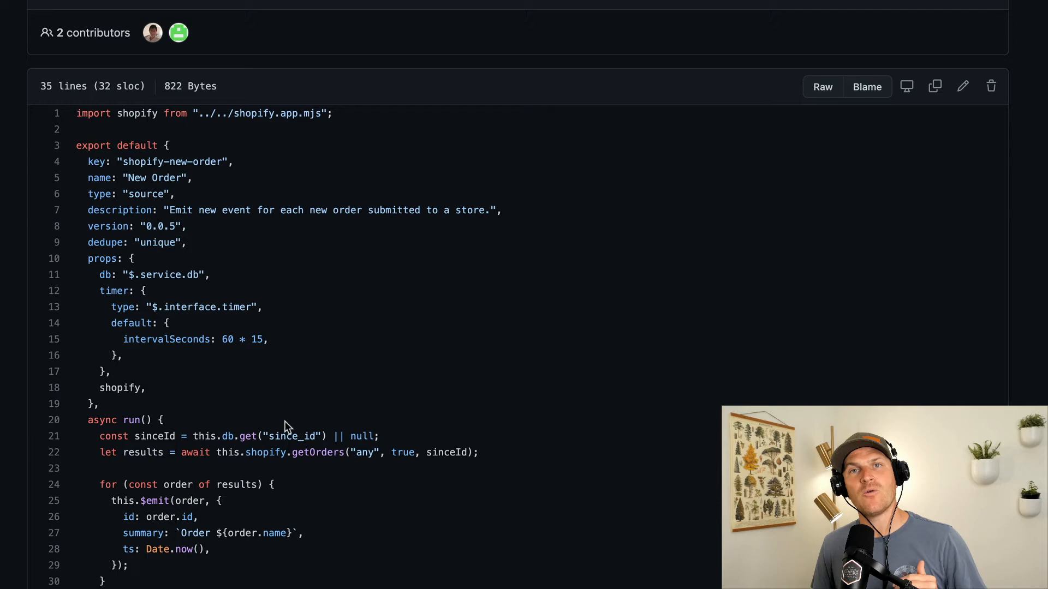
scroll(down, 3)
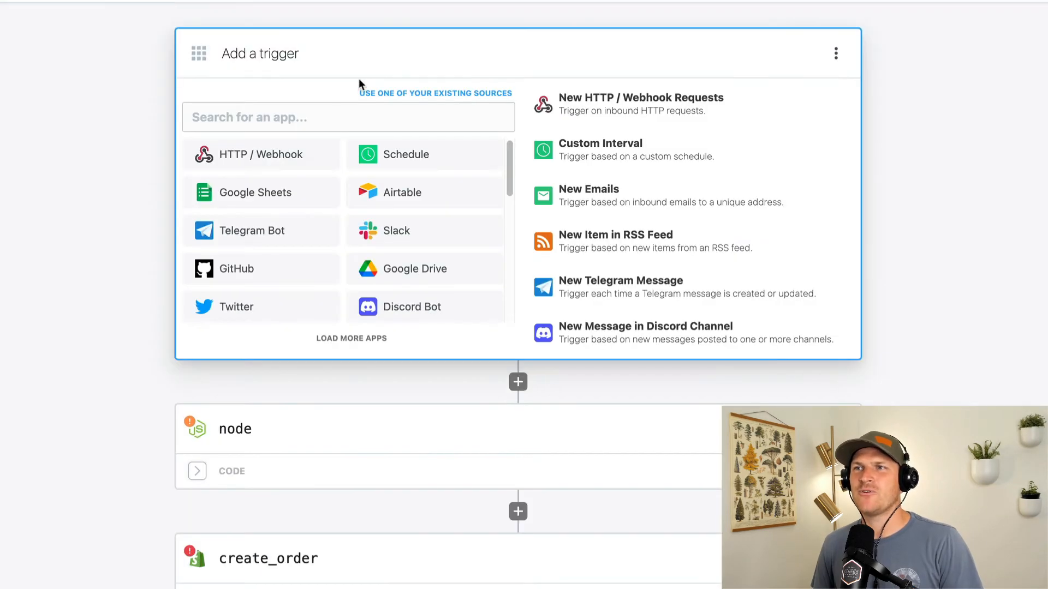
Search 'shopify', set the New Order trigger, and pull 15 recent order events for testing
text(shopify)
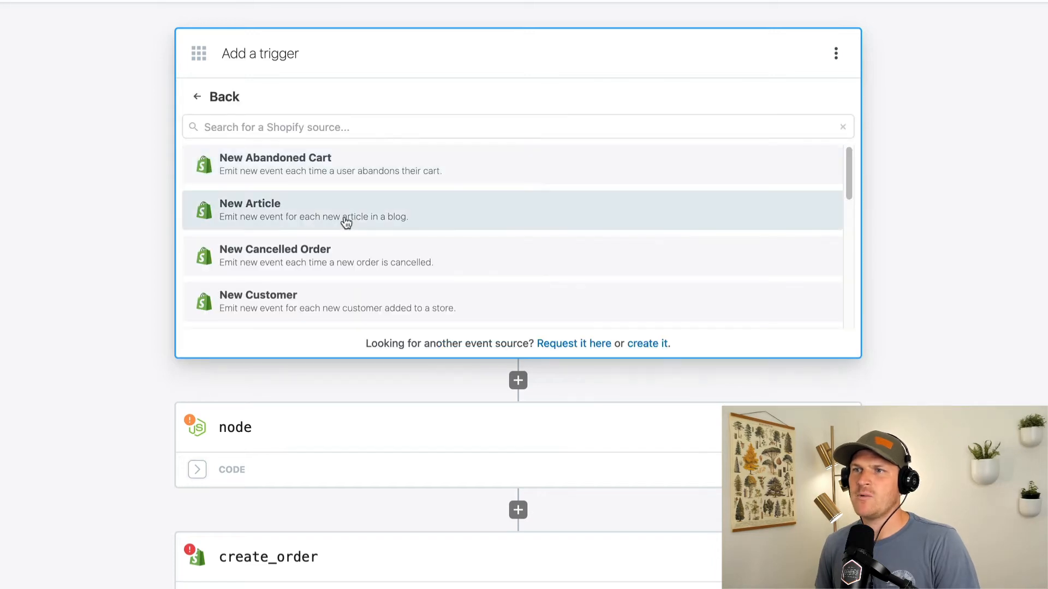
scroll(down, 3)
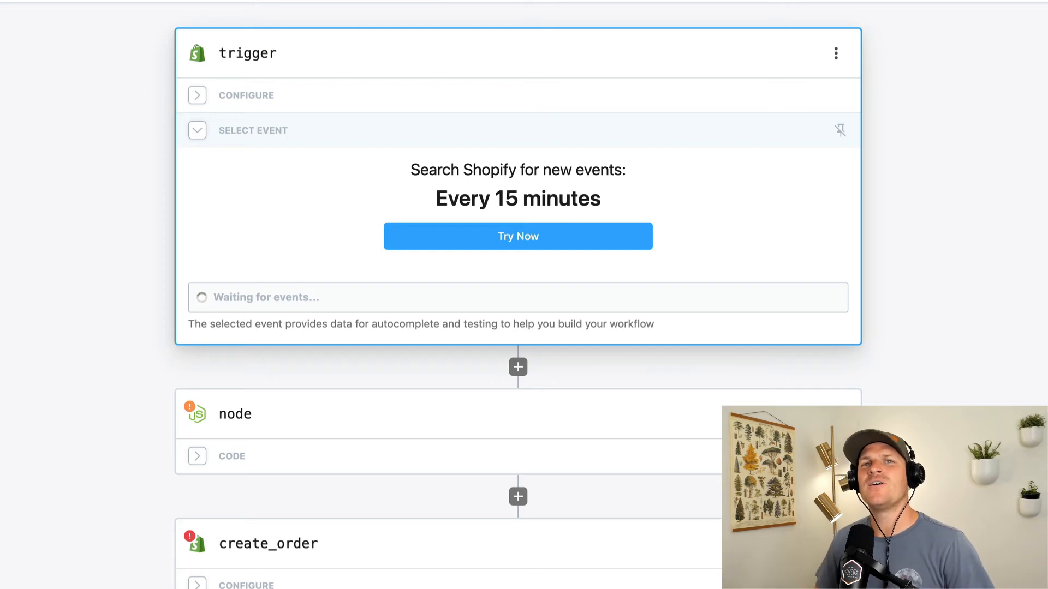
click(518, 235)
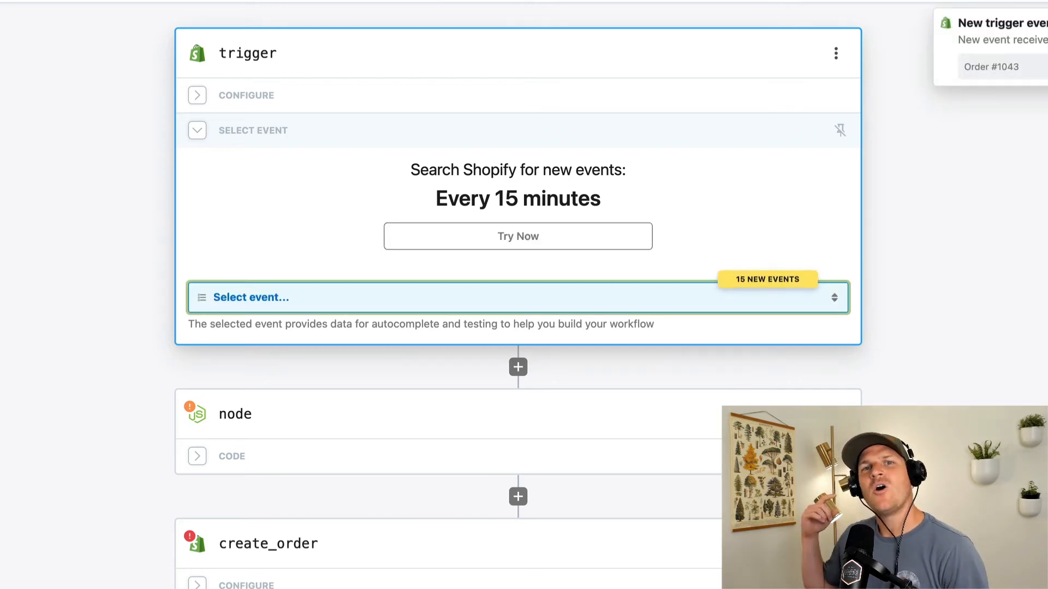